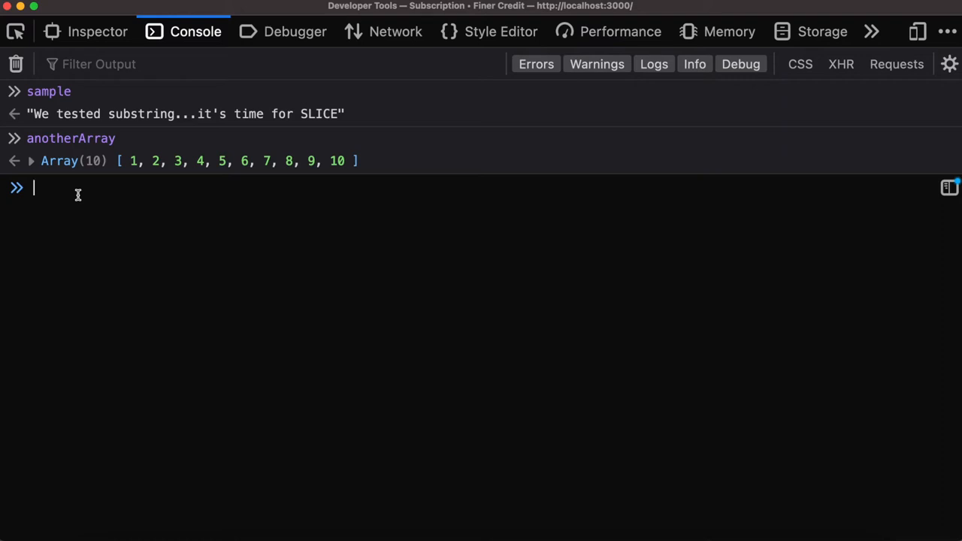
Evaluate sample.substr(0, 2) in the console, returning "We"
{"action": "type", "text": "sample"}
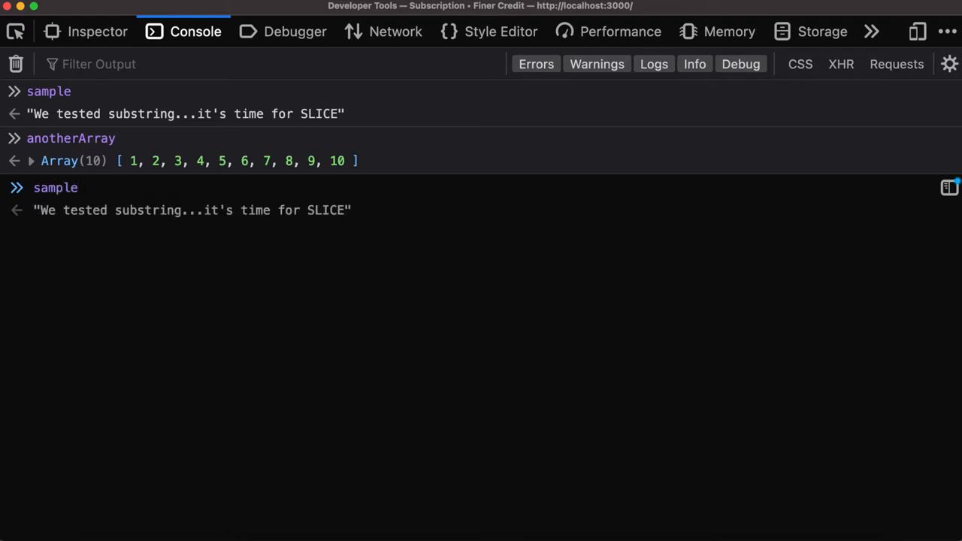
{"action": "type", "text": "."}
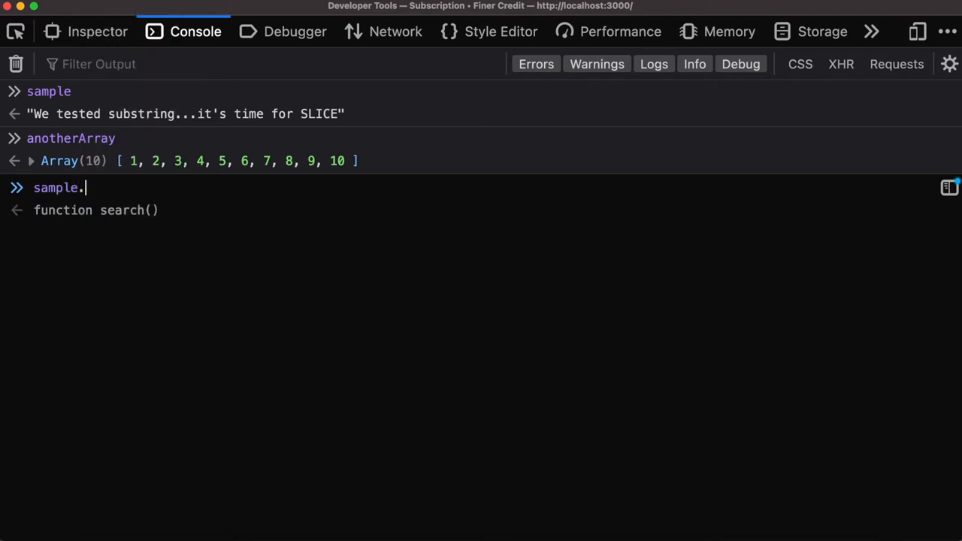
{"action": "type", "text": "substr"}
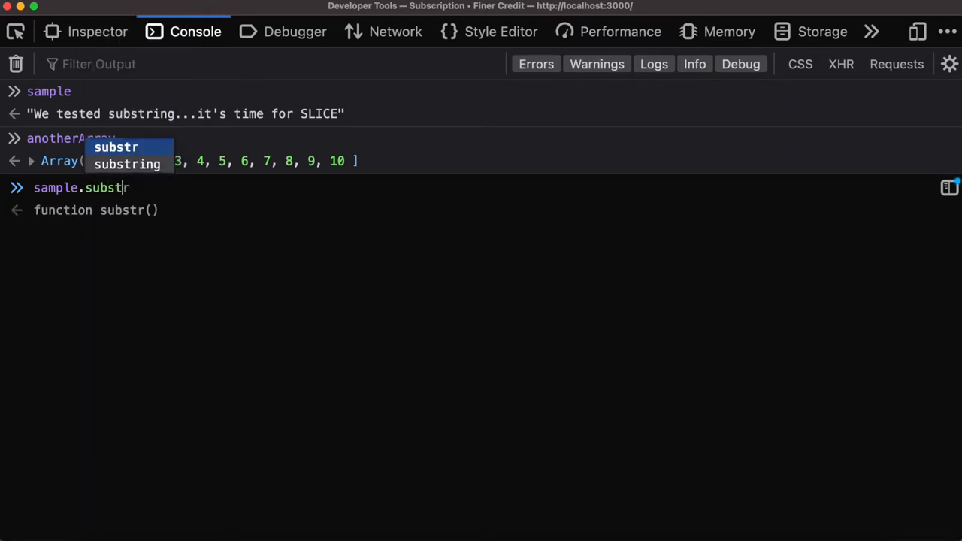
{"action": "type", "text": "(0"}
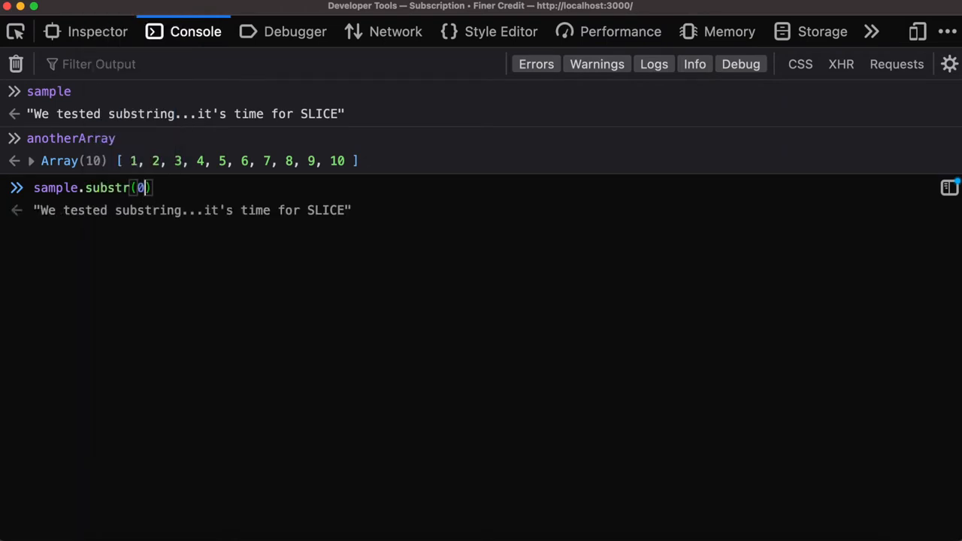
{"action": "type", "text": ", 2"}
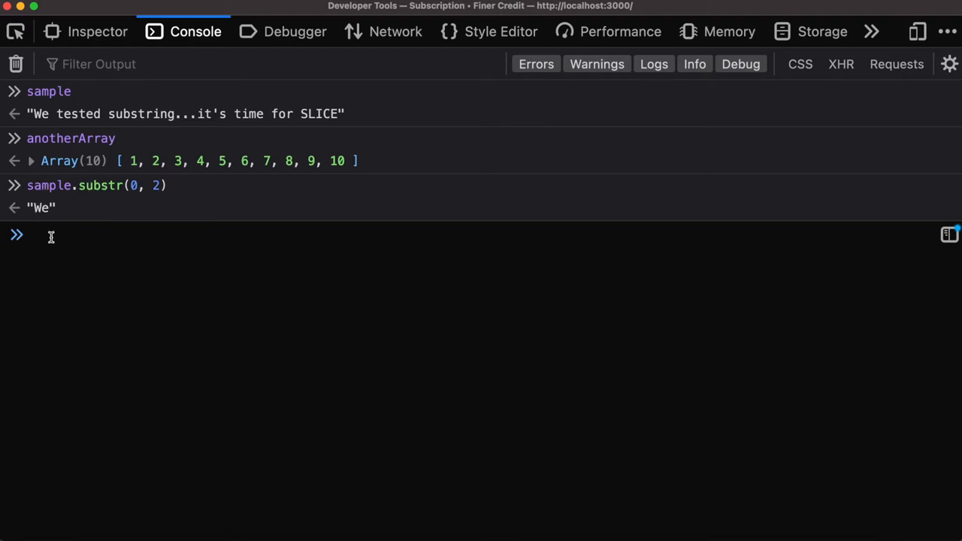
Evaluate sample.slice(0, 2), which also returns "We"
{"action": "type", "text": "sample.slice("}
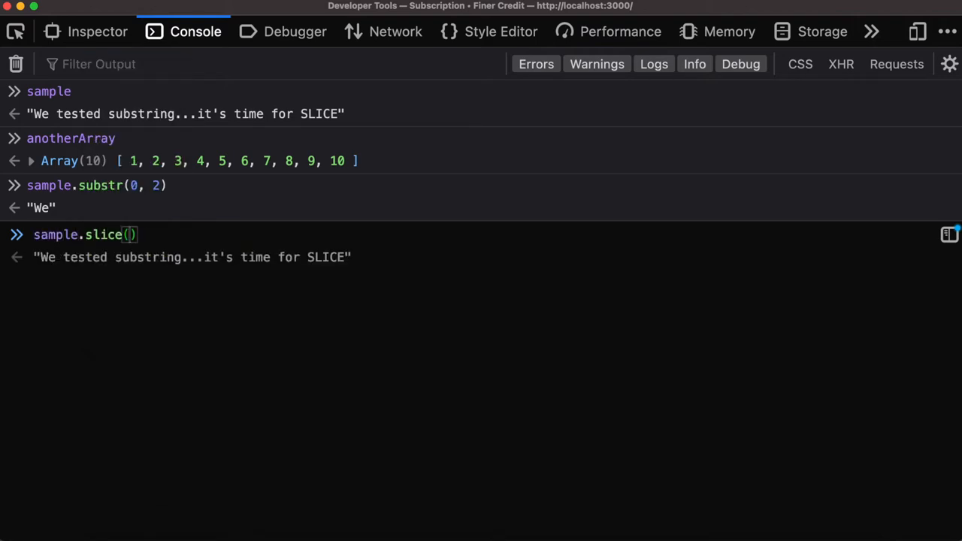
{"action": "type", "text": "0,"}
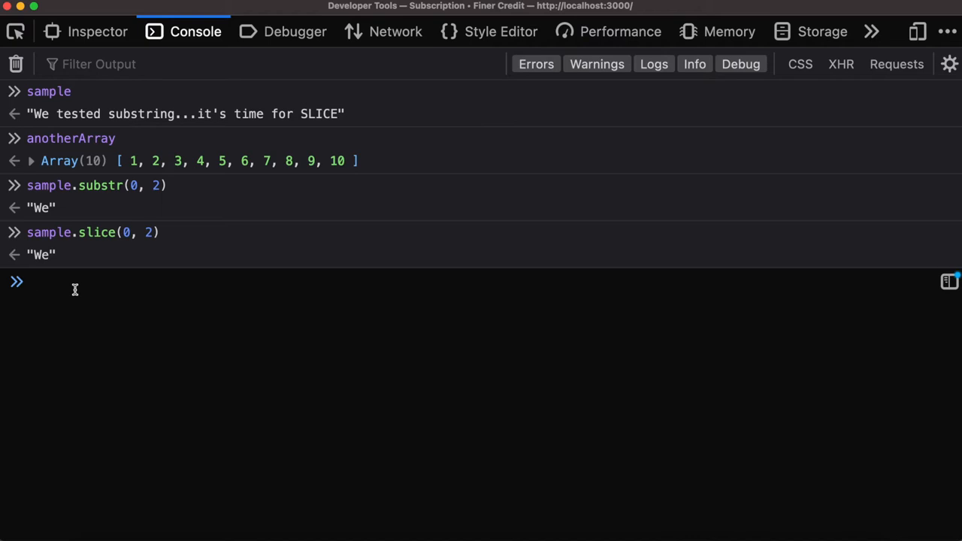
Evaluate anotherArray.slice(0,2) to get [1, 2]
{"action": "type", "text": "anotherArray"}
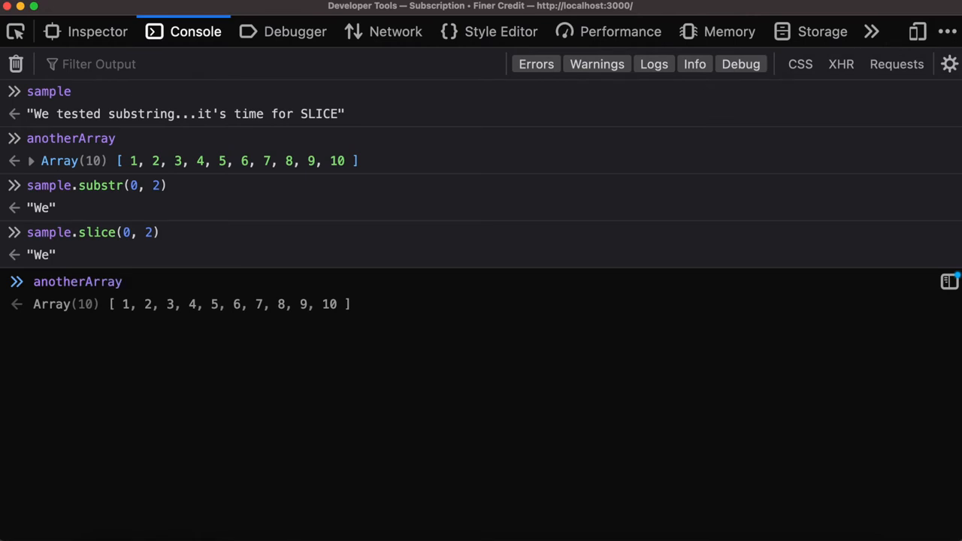
{"action": "left_click", "coordinate": [113, 281]}
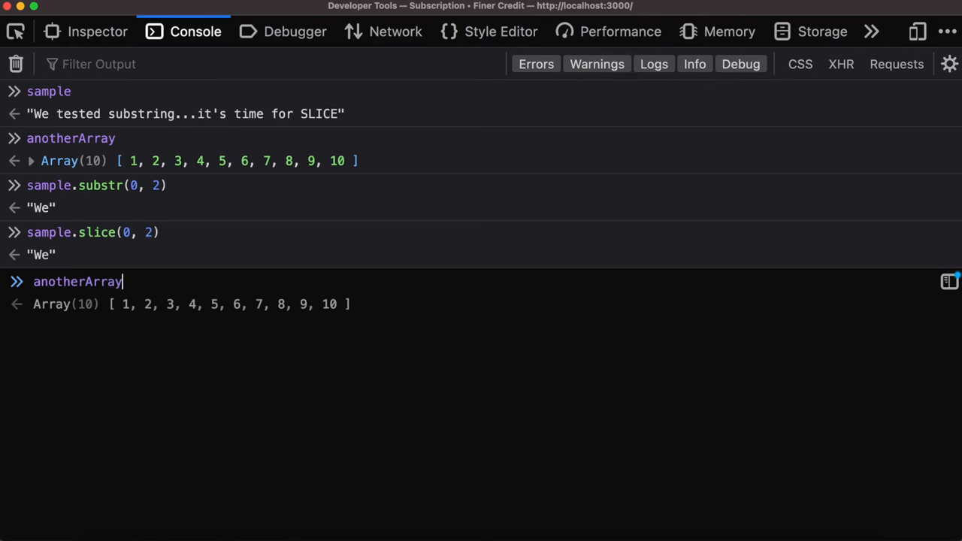
{"action": "type", "text": ".slice"}
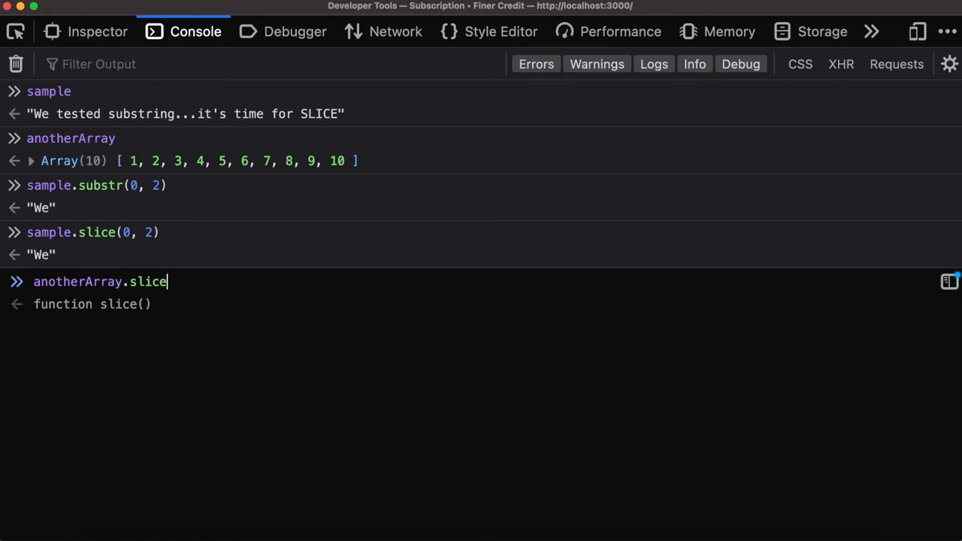
{"action": "type", "text": "(0"}
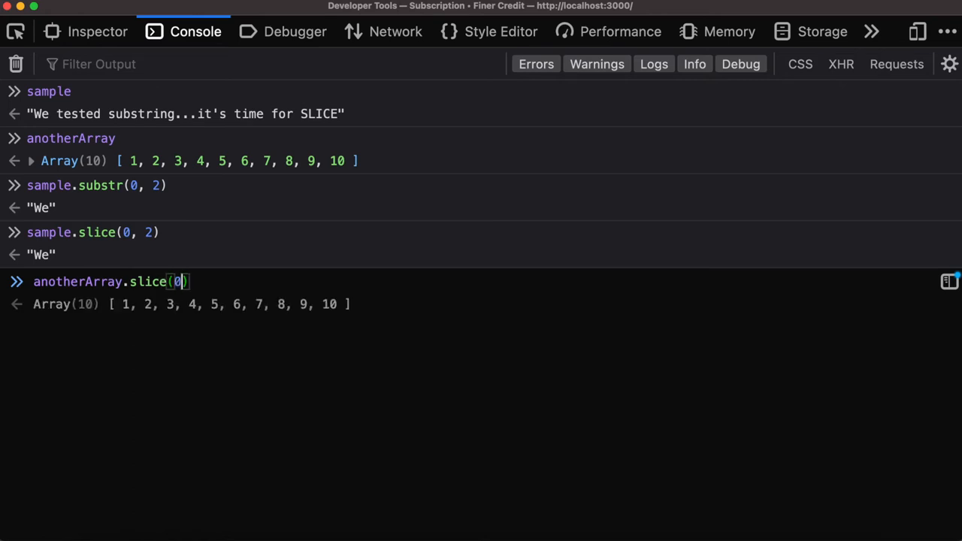
{"action": "type", "text": ",2"}
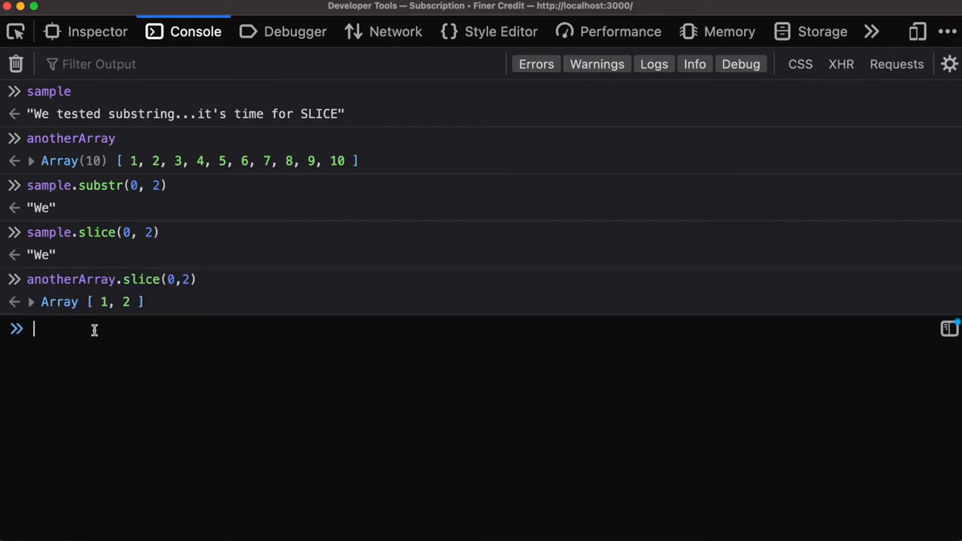
Evaluate anotherArray.slice(2) to get the elements from index 2 onward, [3–10]
{"action": "type", "text": "anotherArray.s"}
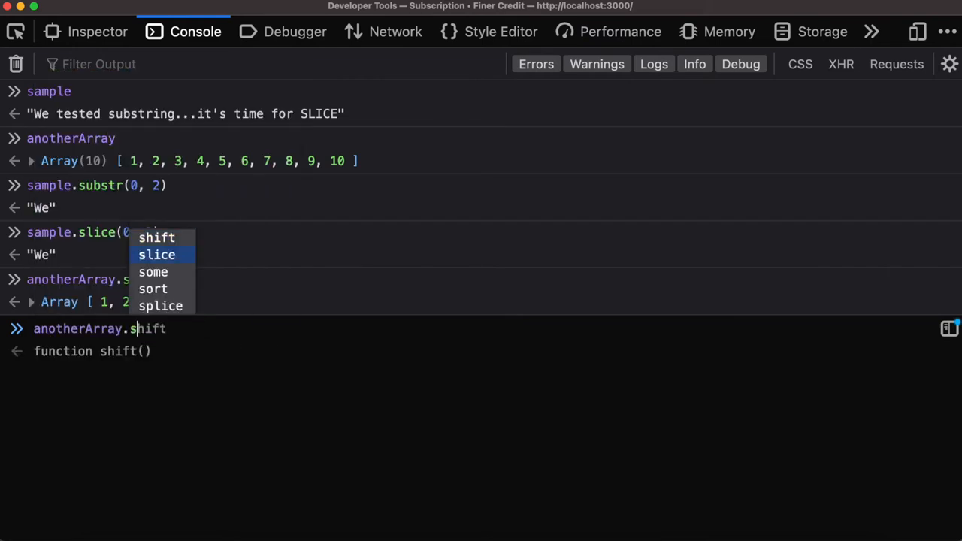
{"action": "key", "text": "Enter"}
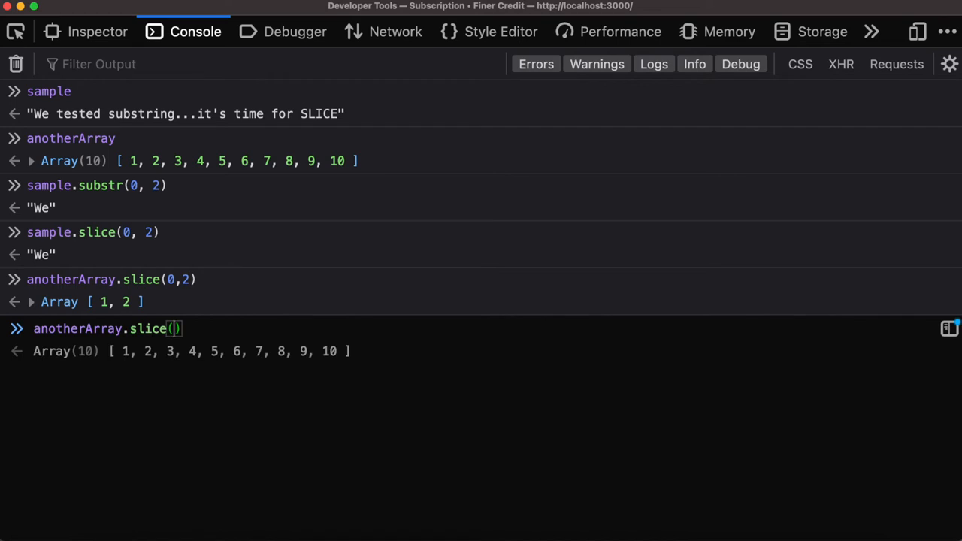
{"action": "type", "text": "2"}
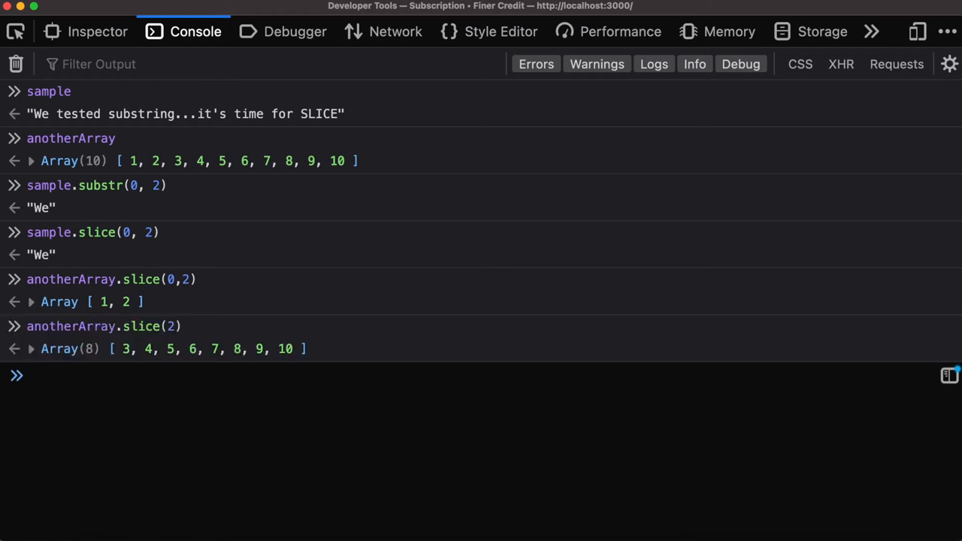
{"action": "mouse_move", "coordinate": [238, 367]}
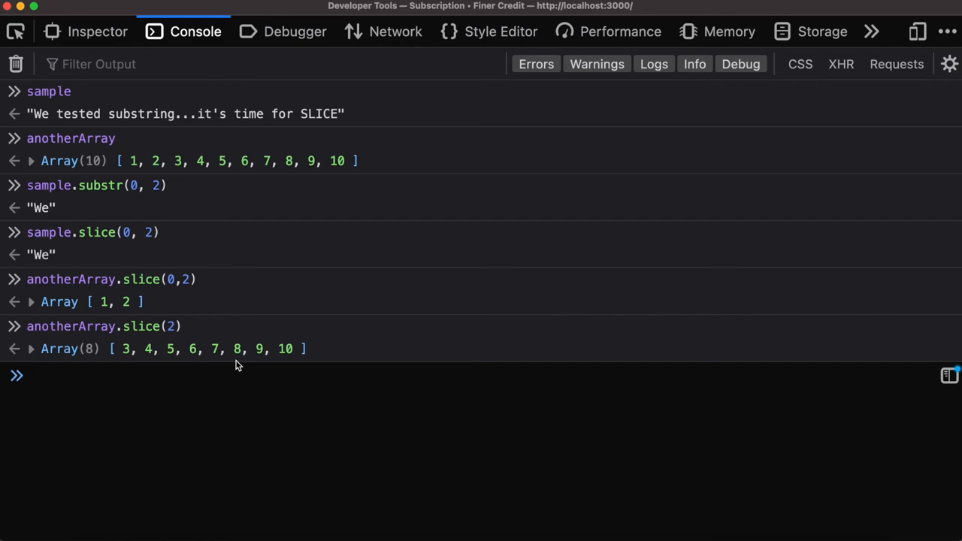
Evaluate anotherArray.substr(2), which throws a TypeError: substr is not a function
{"action": "type", "text": "anotherArray"}
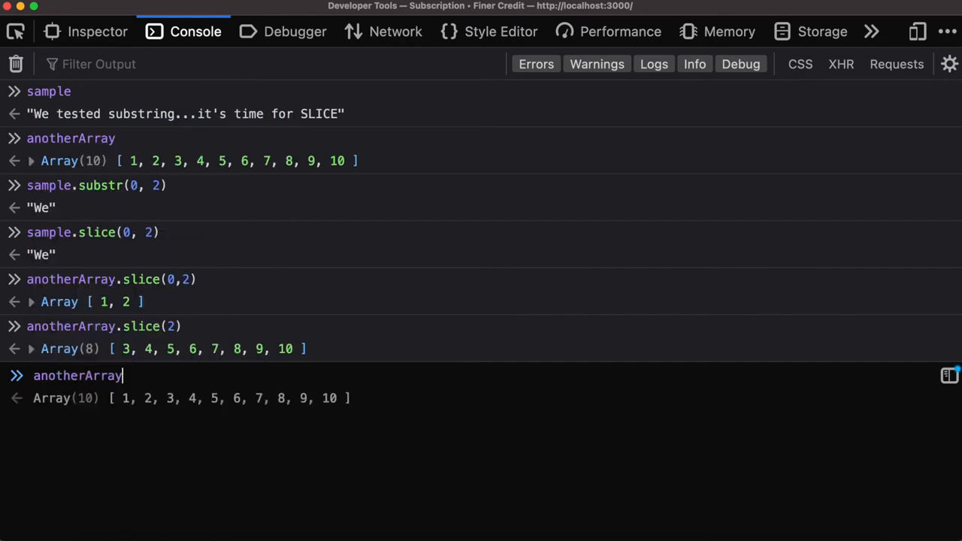
{"action": "type", "text": ".substr"}
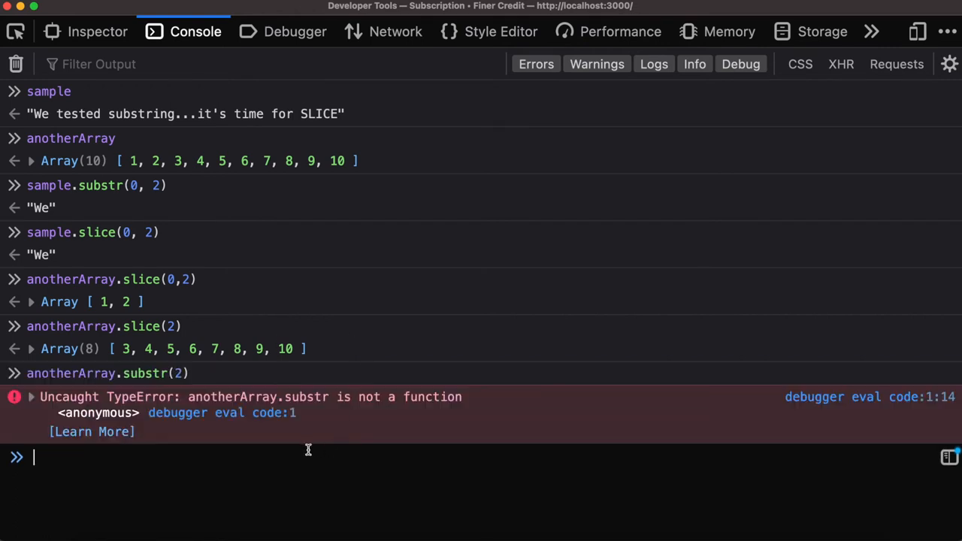
{"action": "mouse_move", "coordinate": [117, 421]}
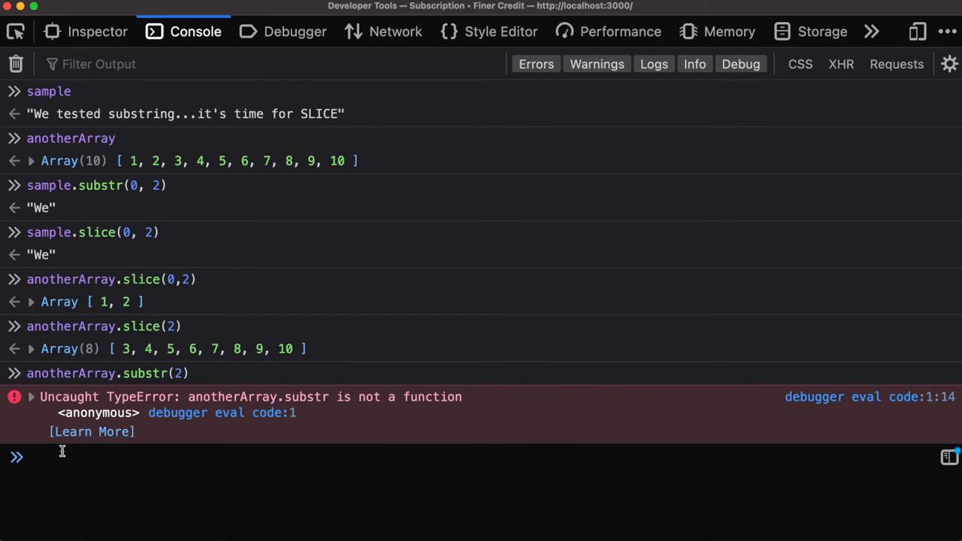
{"action": "mouse_move", "coordinate": [147, 463]}
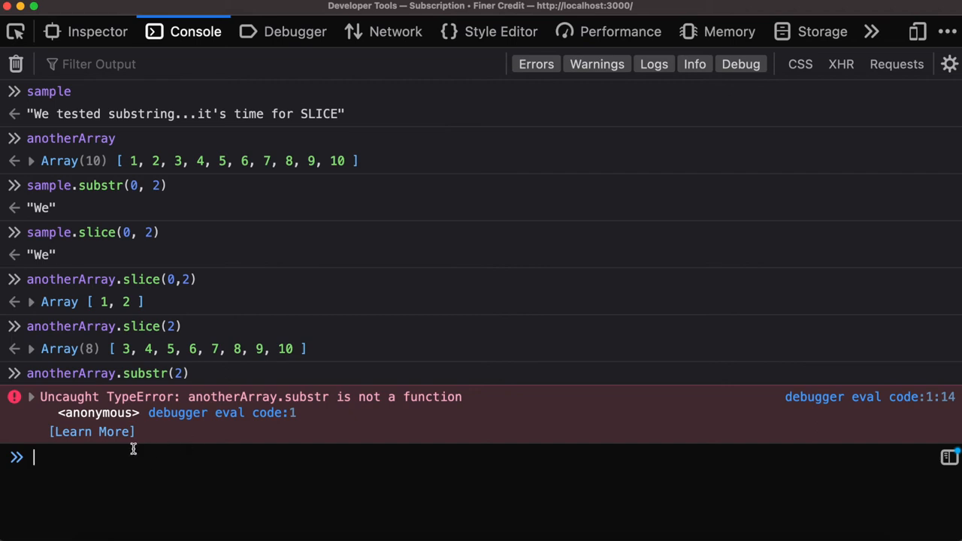
{"action": "mouse_move", "coordinate": [114, 457]}
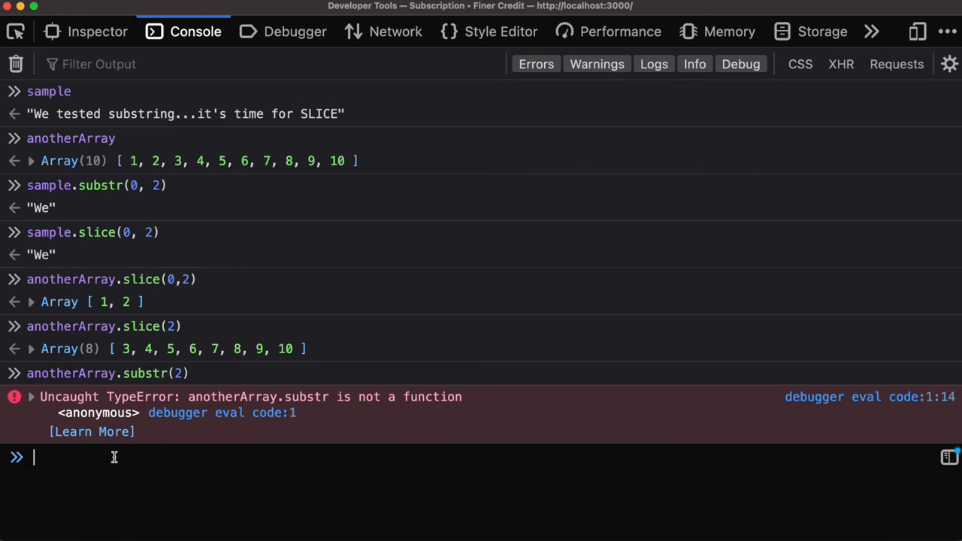
Evaluate anotherArray.slice(anotherArray.length - 3) to get the last three elements [8, 9, 10]
{"action": "type", "text": "slice"}
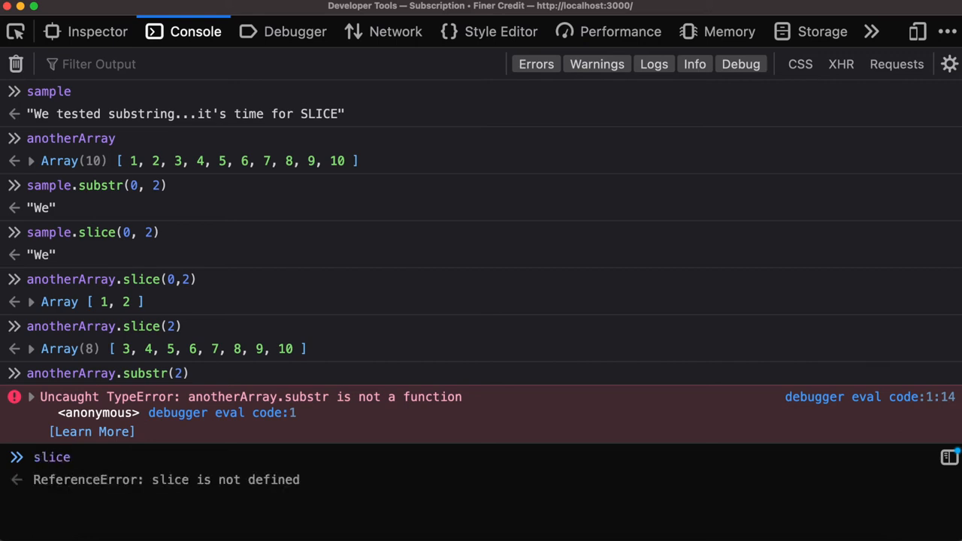
{"action": "type", "text": "()"}
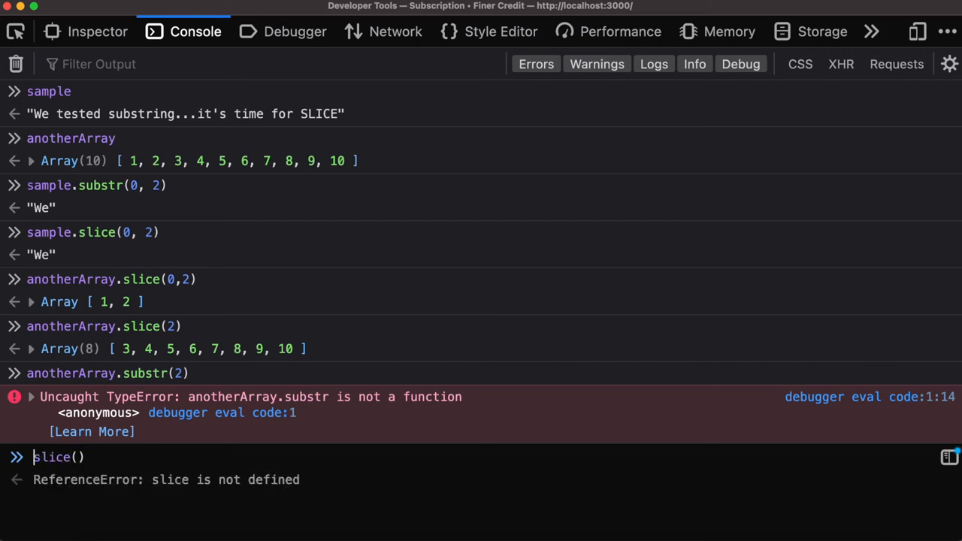
{"action": "type", "text": "anoth"}
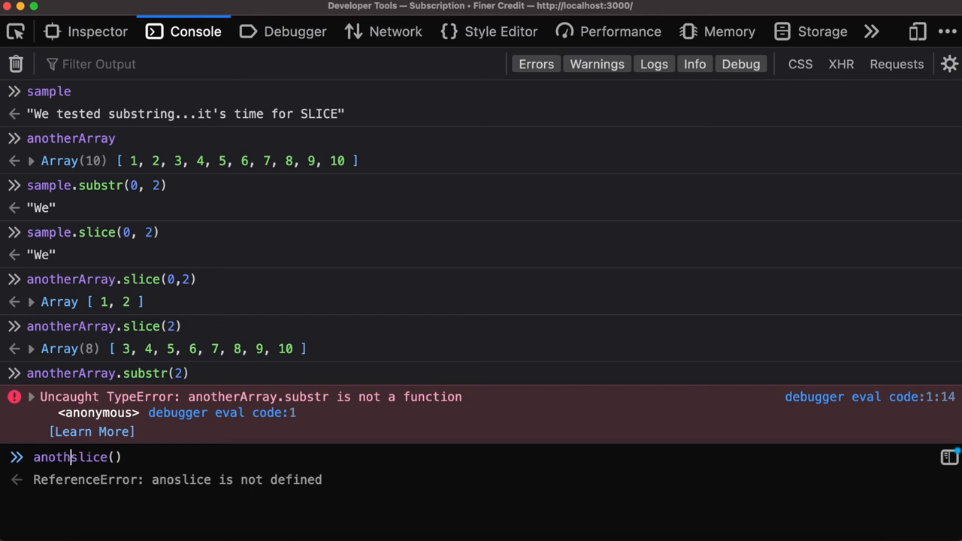
{"action": "type", "text": "erArray."}
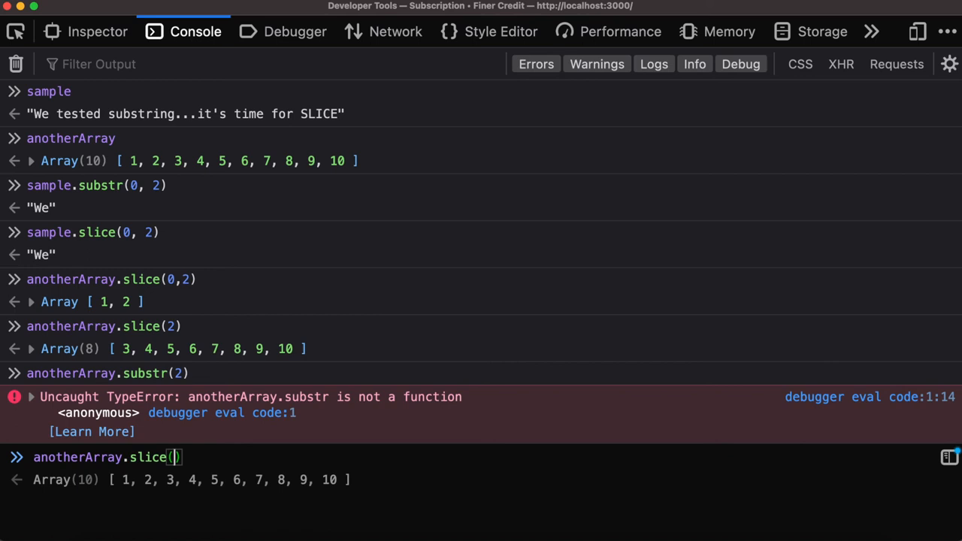
{"action": "type", "text": "anot"}
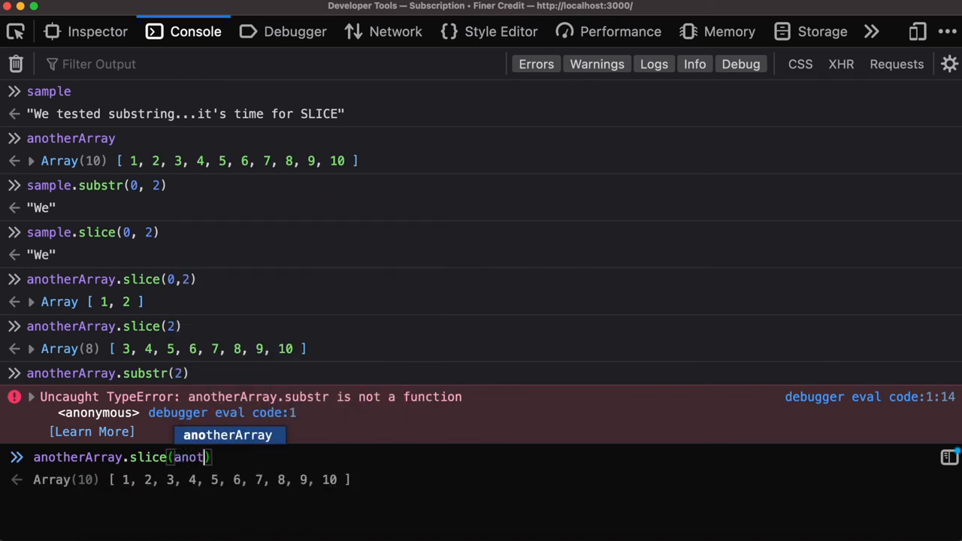
{"action": "key", "text": "Tab"}
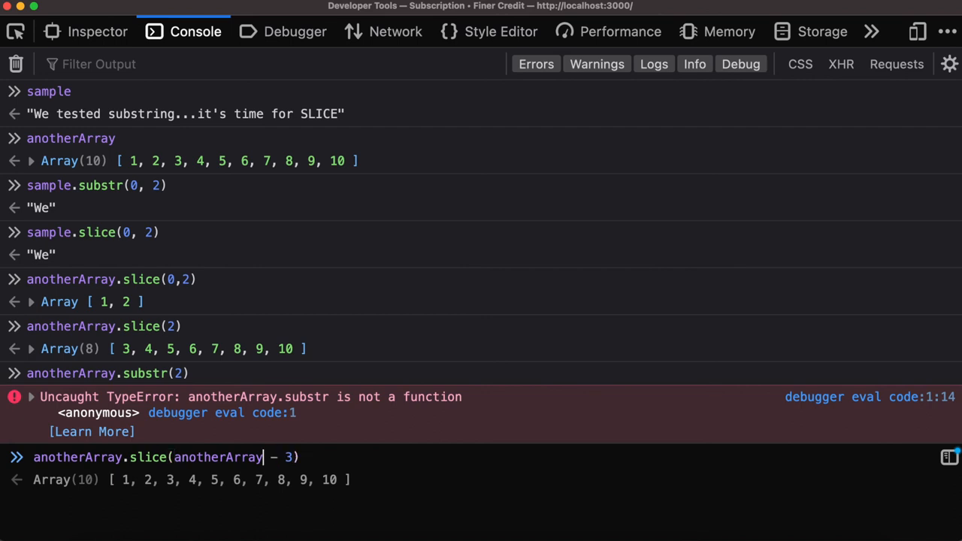
{"action": "type", "text": ".;"}
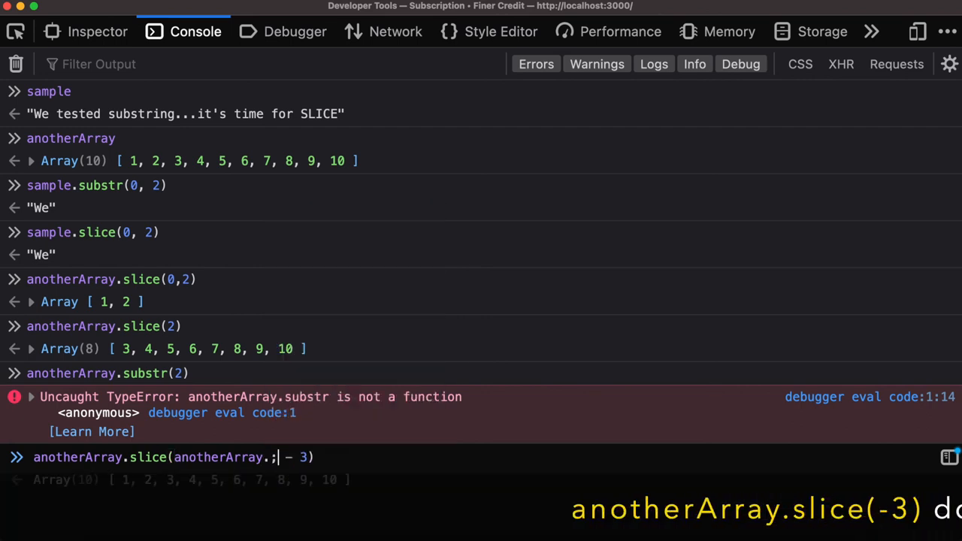
{"action": "type", "text": "length"}
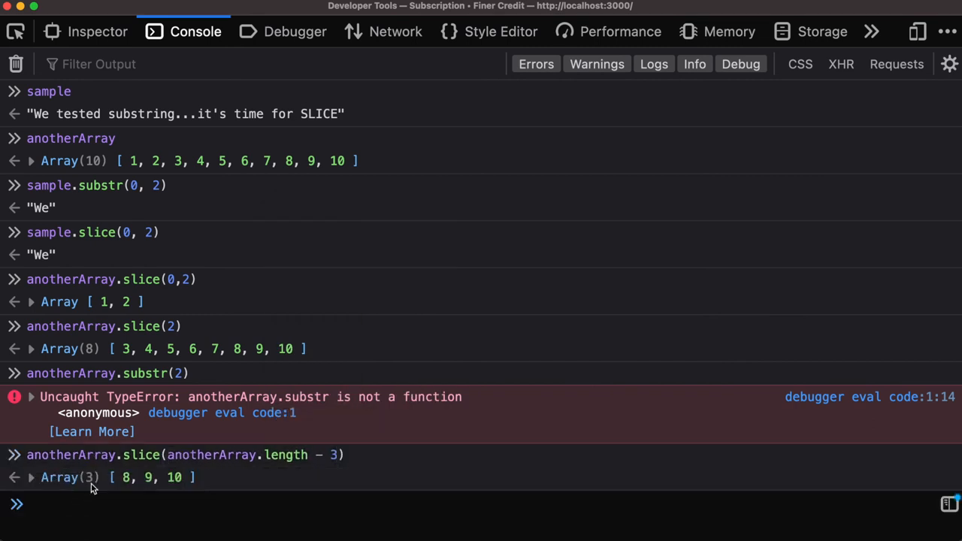
{"action": "mouse_move", "coordinate": [334, 472]}
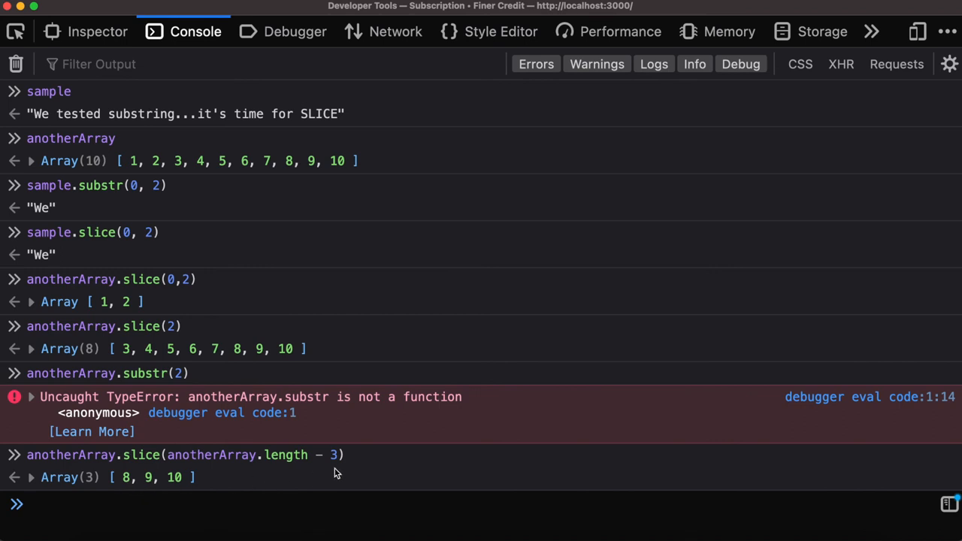